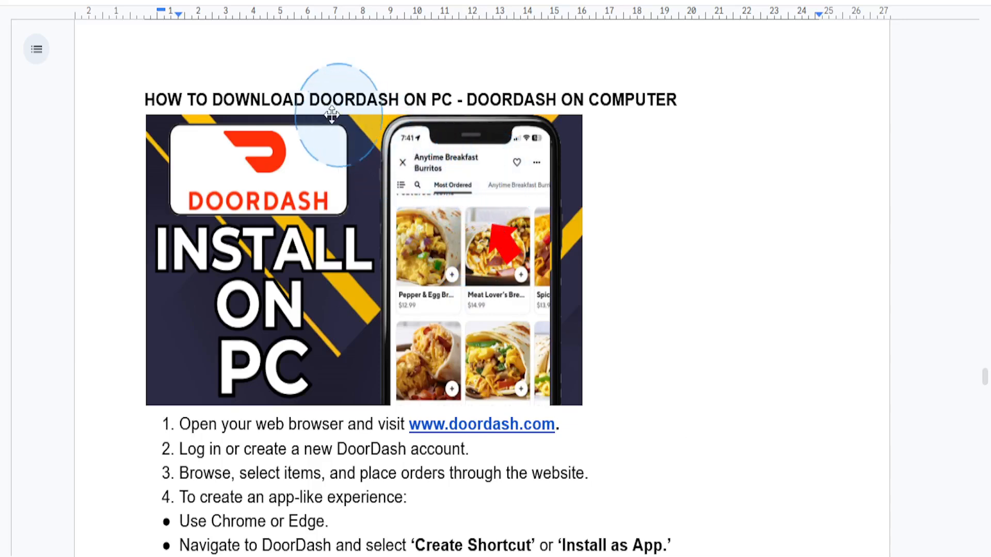
# Highlight the opening words of step 1 about opening a web browser.
pyautogui.doubleClick(258, 100)
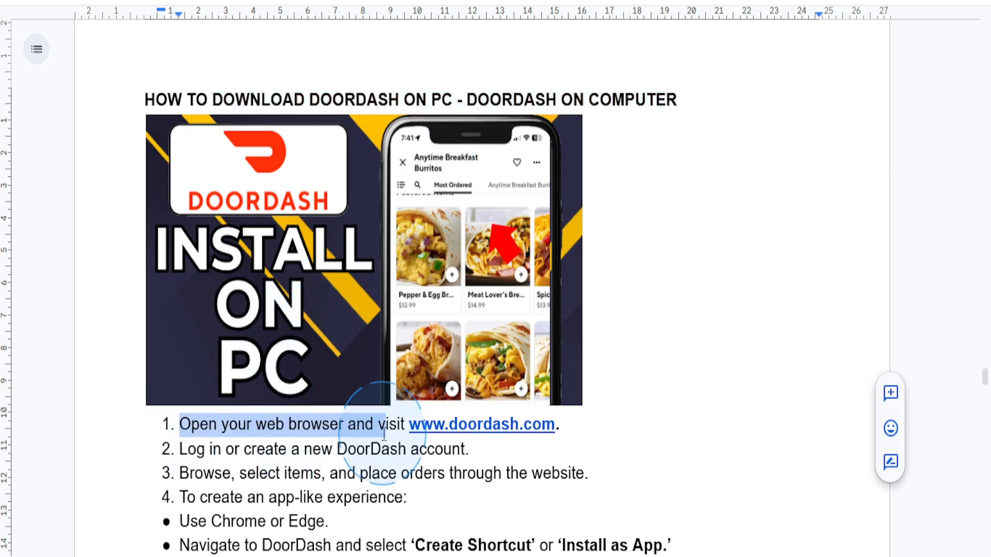
# Highlight step 2's text about logging in or creating a DoorDash account.
pyautogui.moveTo(384, 432); pyautogui.dragTo(563, 424)
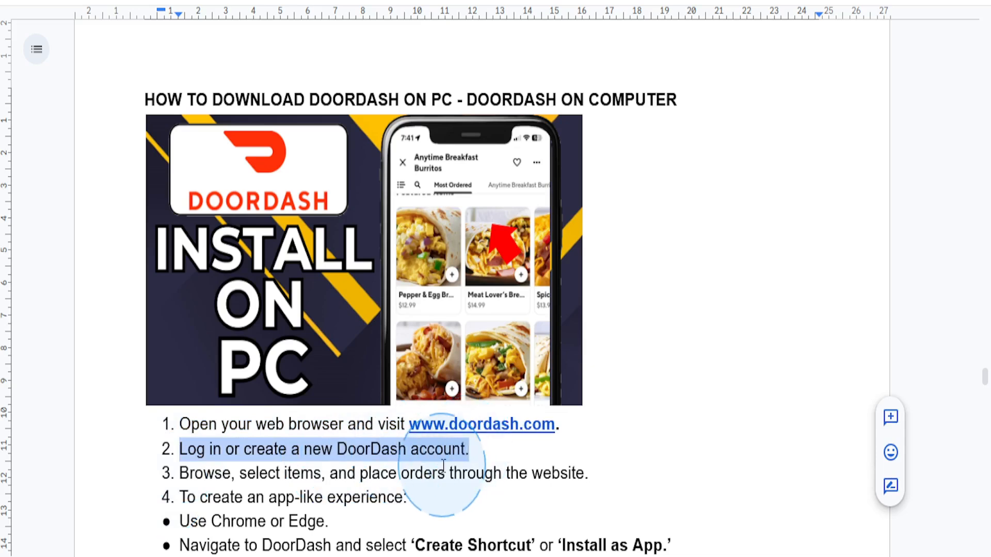
pyautogui.moveTo(277, 510)
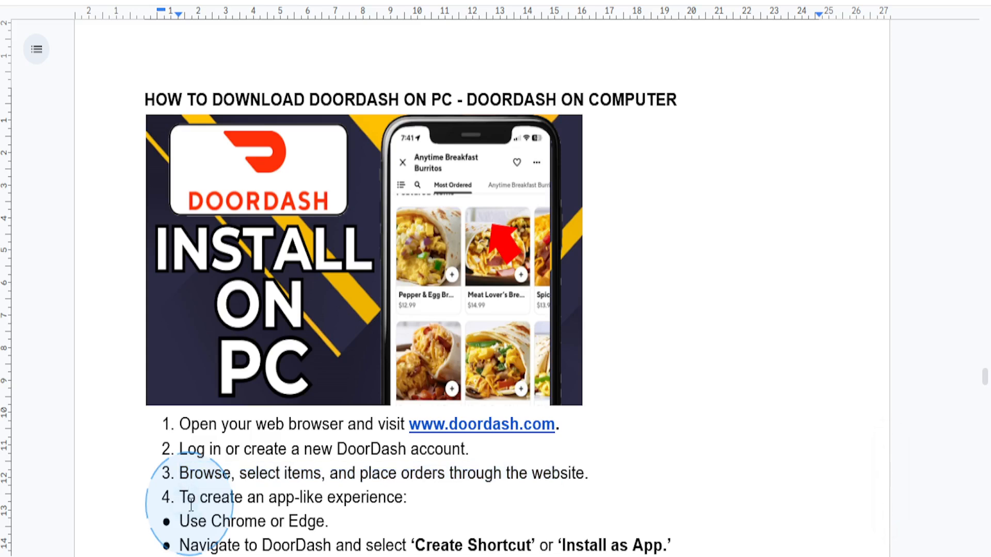
pyautogui.moveTo(180, 497); pyautogui.dragTo(329, 521)
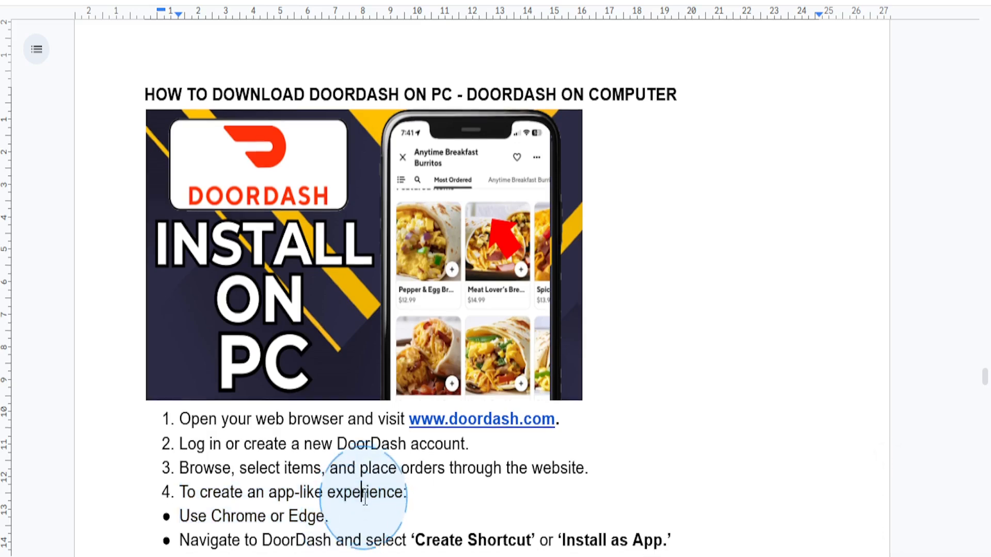
# Scroll down to bring the Chrome/Edge and shortcut bullet points into view.
pyautogui.scroll(-3)
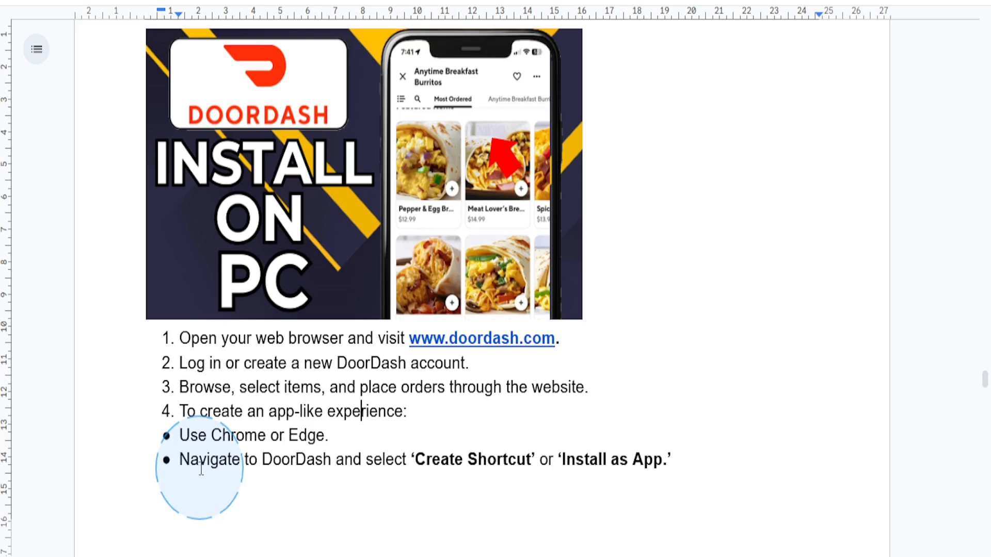
pyautogui.moveTo(305, 466)
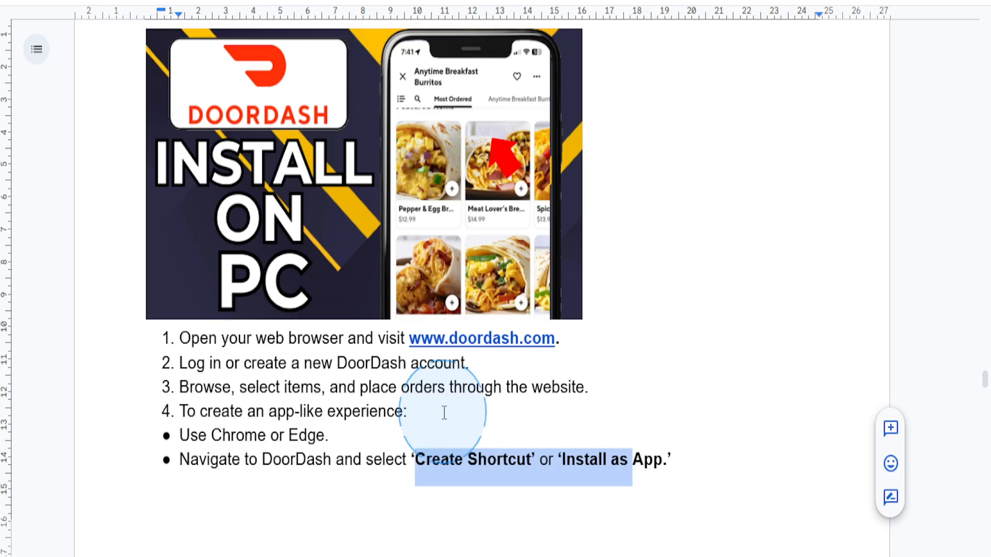
pyautogui.moveTo(649, 269)
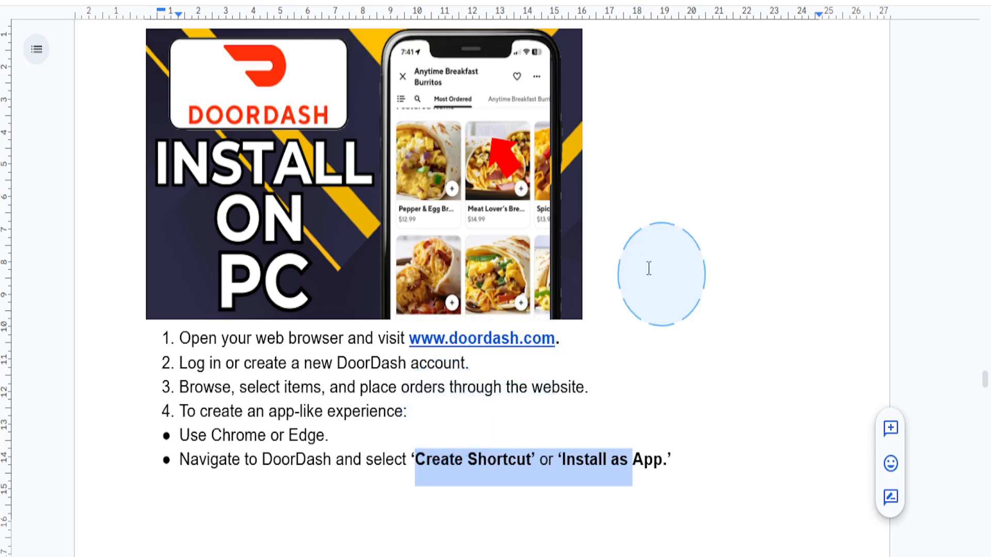